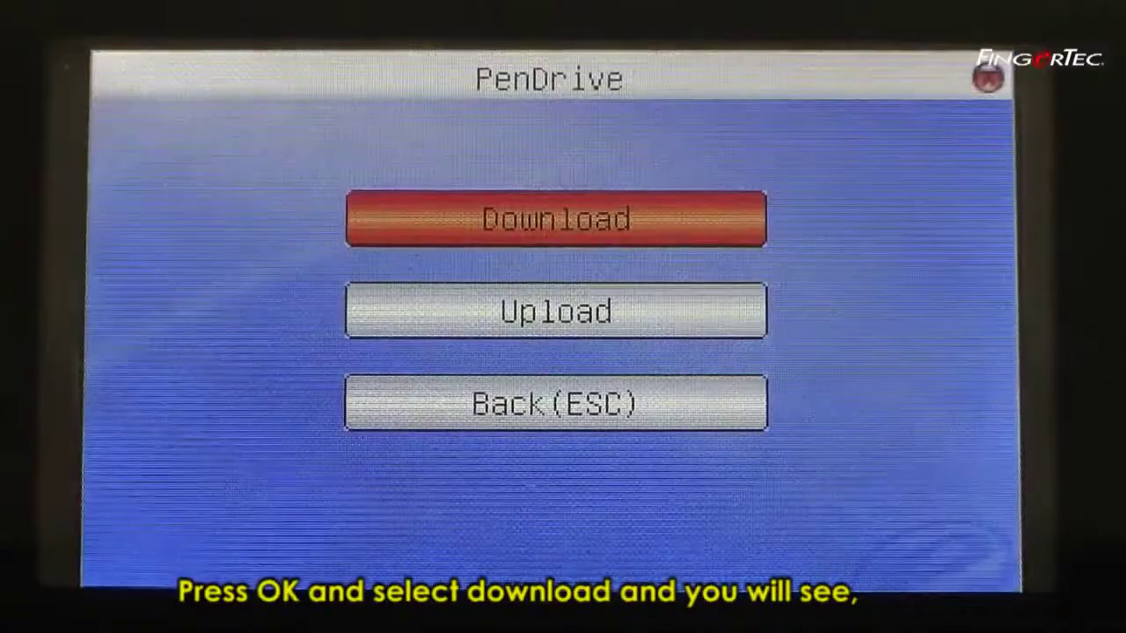
# - Run PenDrive > Download > Download Attlog and wait for 'Download Completed!'
pyautogui.click(552, 222)
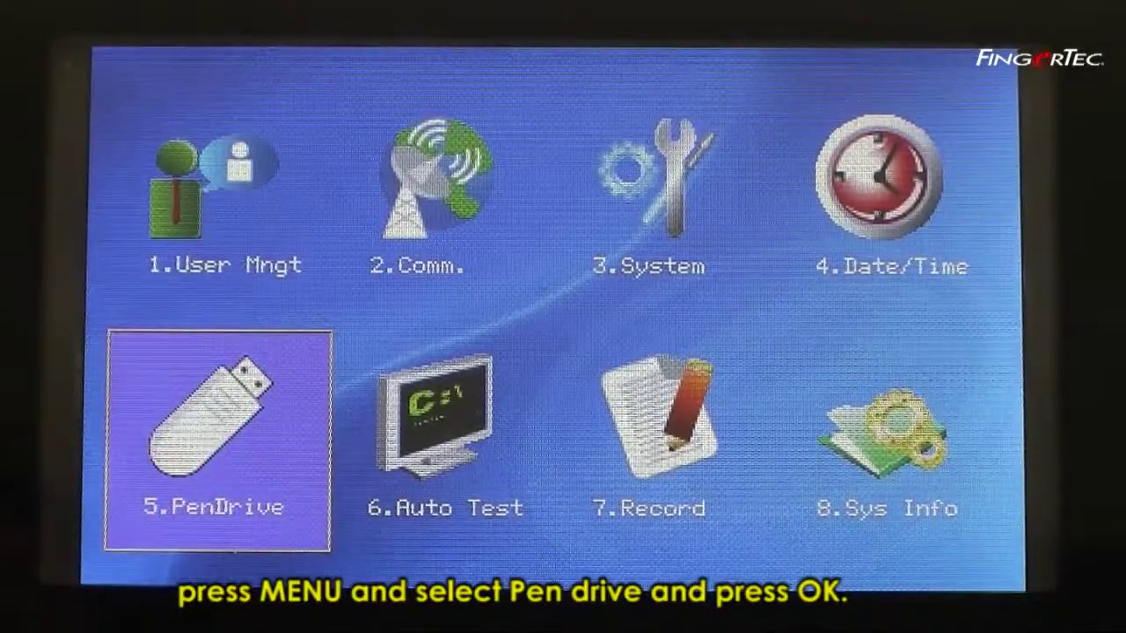
pyautogui.click(215, 431)
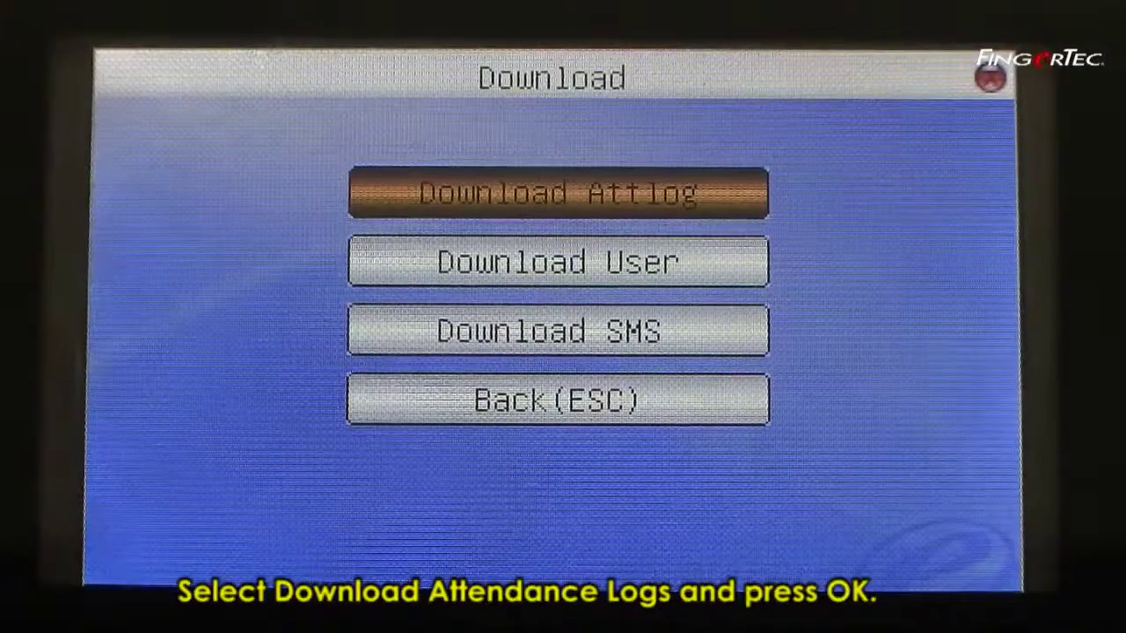
pyautogui.click(558, 192)
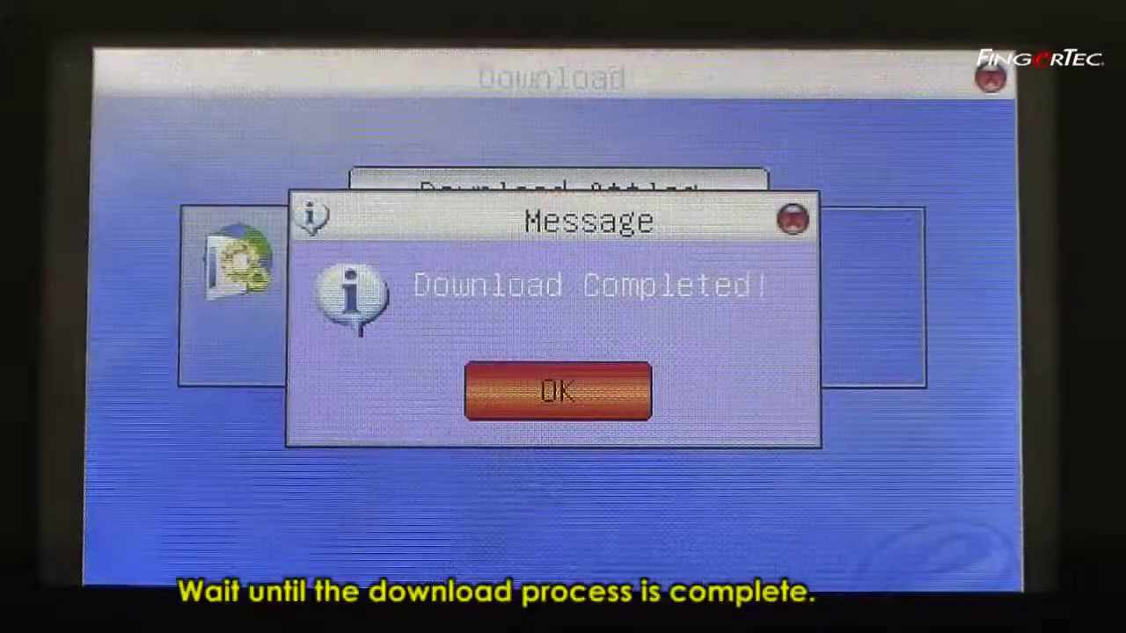